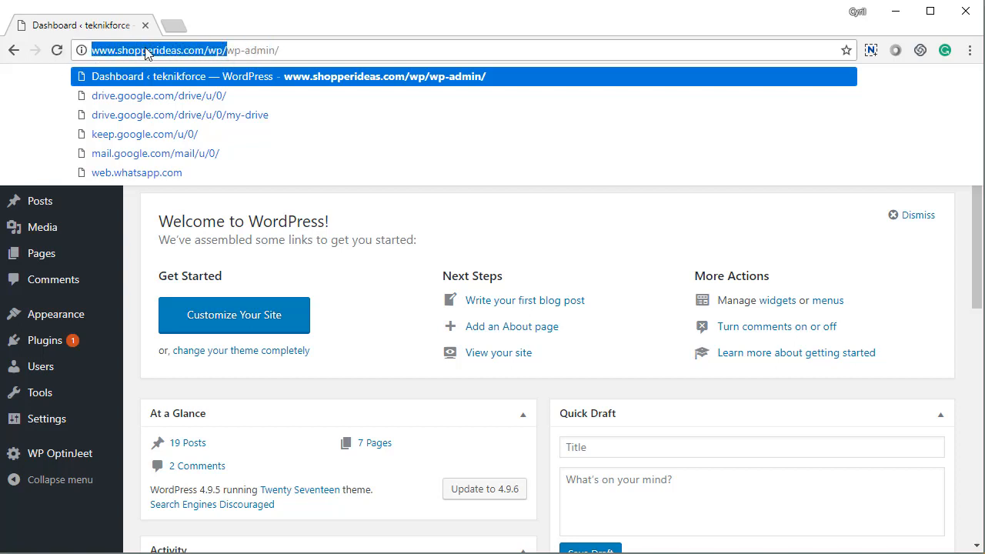
pyautogui.moveTo(216, 63)
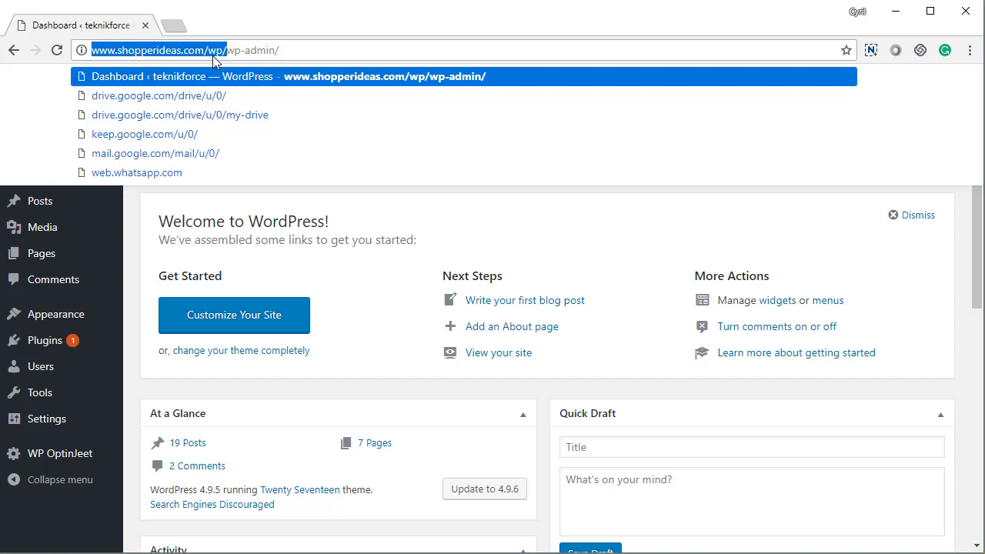
# Reload the WordPress admin dashboard from the address bar
pyautogui.click(250, 50)
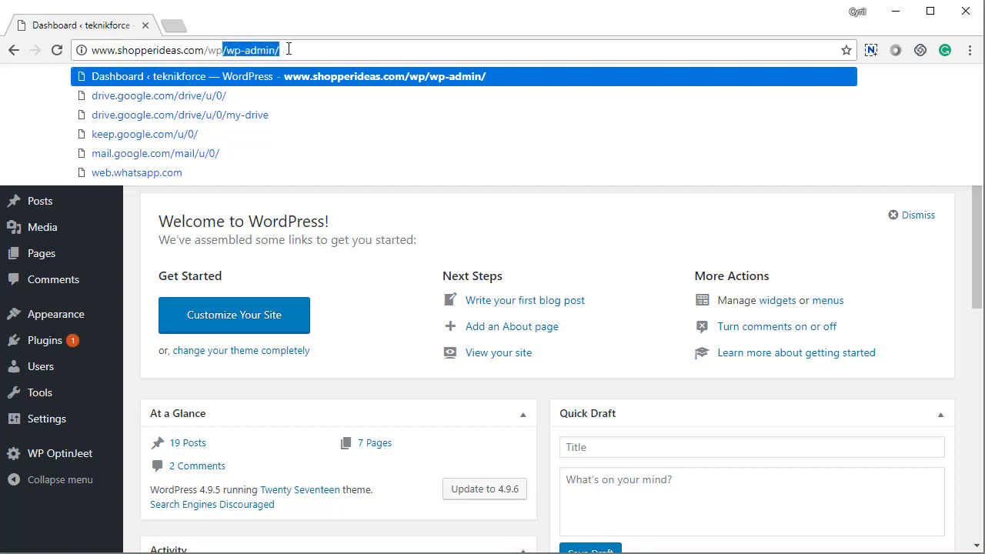
pyautogui.press('Return')
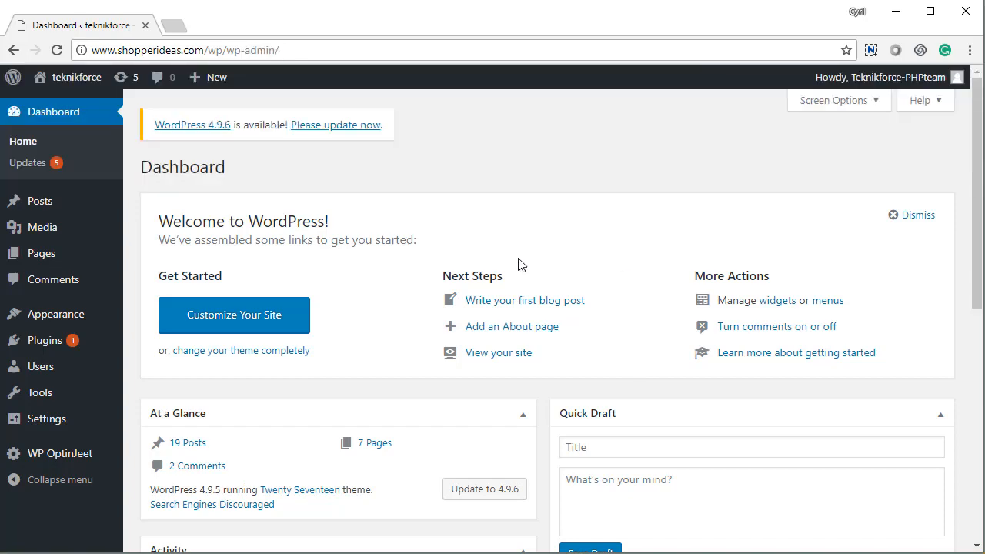
pyautogui.scroll(-3)
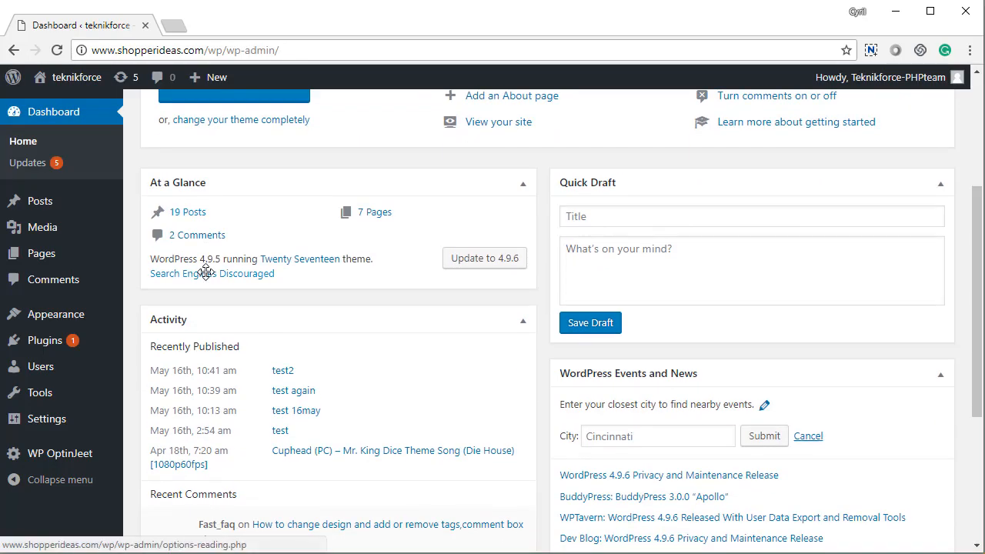
pyautogui.scroll(3)
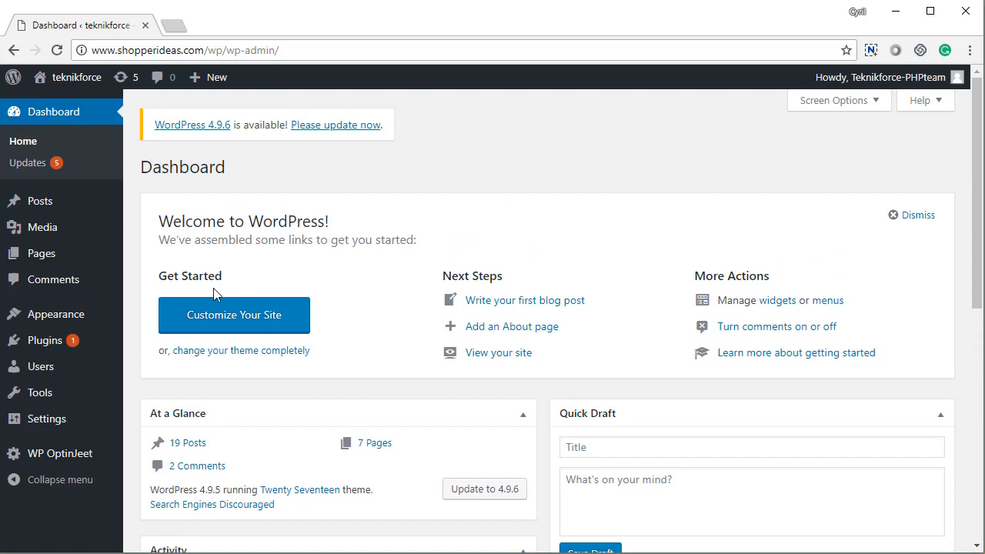
pyautogui.moveTo(131, 375)
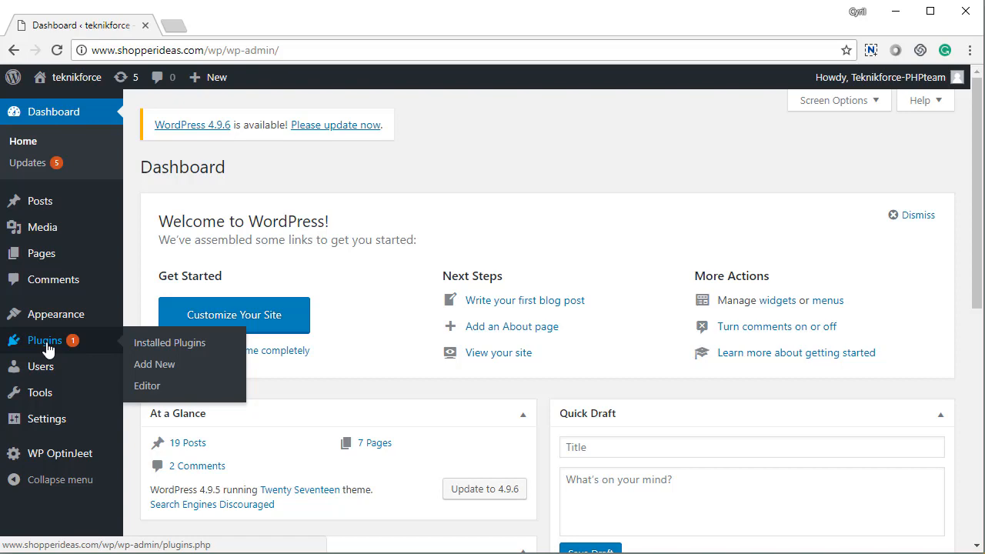
# Go from Installed Plugins to Add New, showing featured plugins like BuddyPress
pyautogui.click(169, 343)
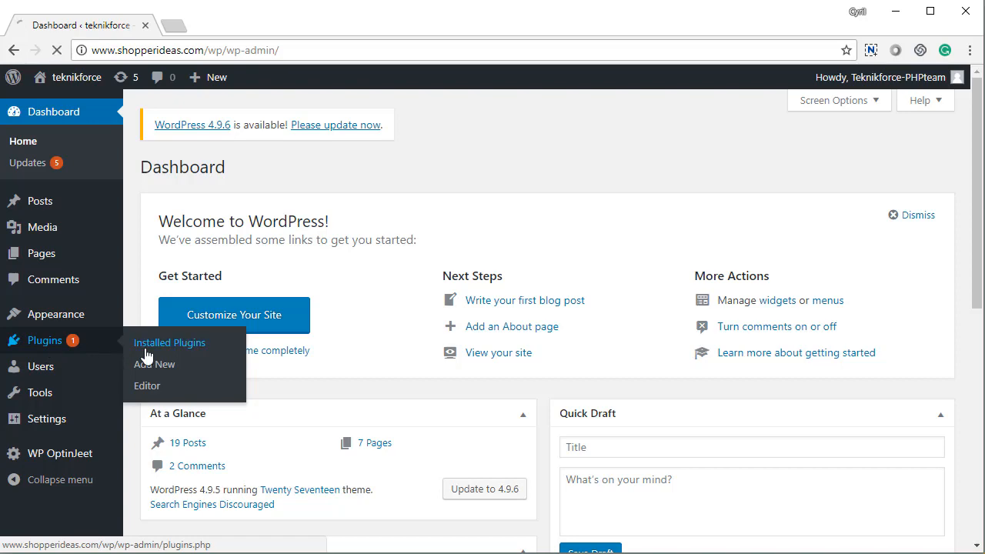
pyautogui.click(169, 342)
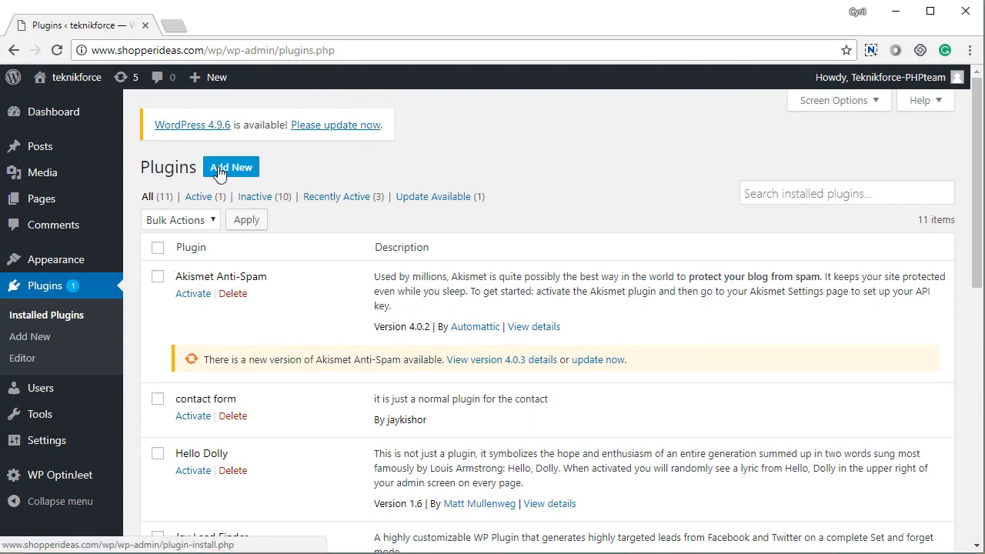
pyautogui.moveTo(90, 316)
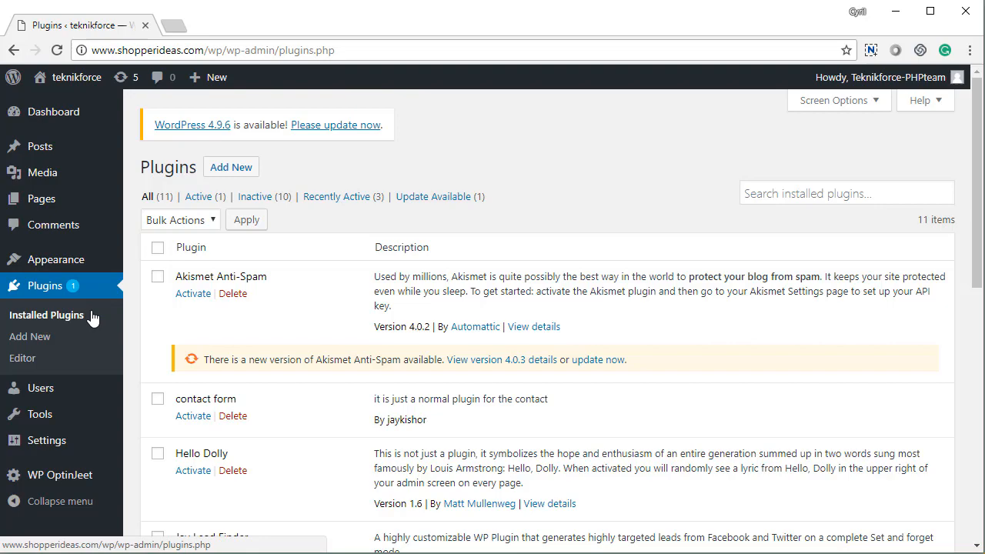
pyautogui.click(29, 336)
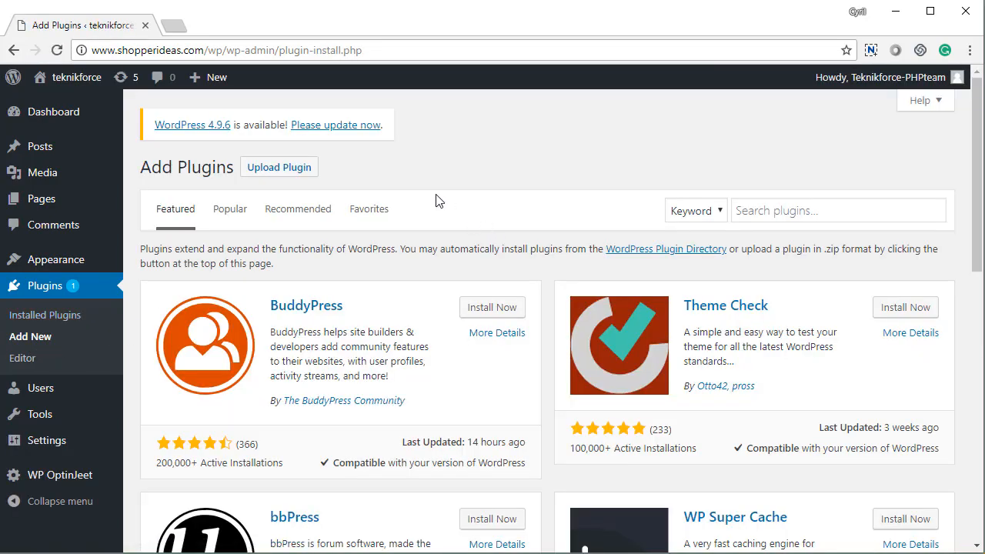
pyautogui.scroll(-3)
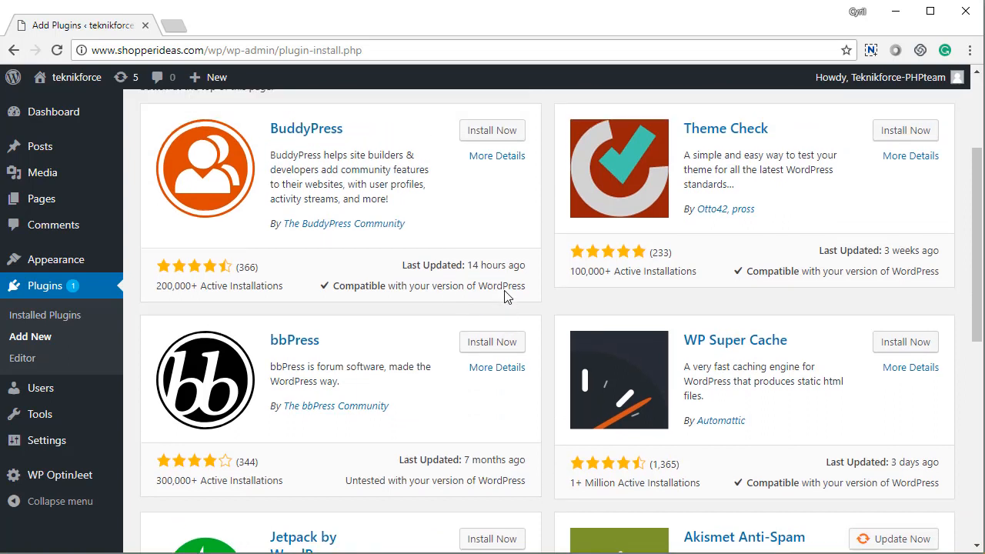
pyautogui.scroll(3)
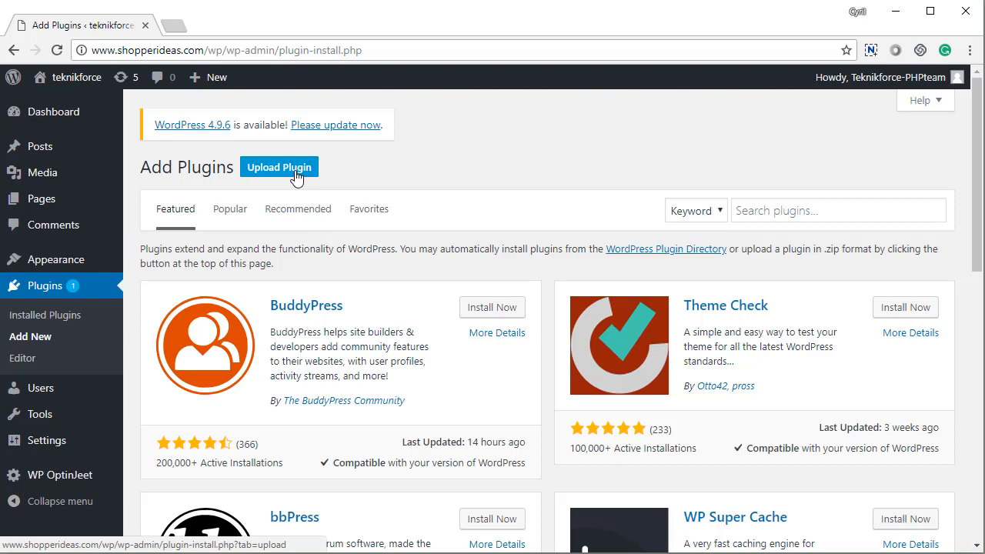
# Upload wpgdpr_g8zuDP.zip through the plugin upload form and start installing it
pyautogui.click(279, 167)
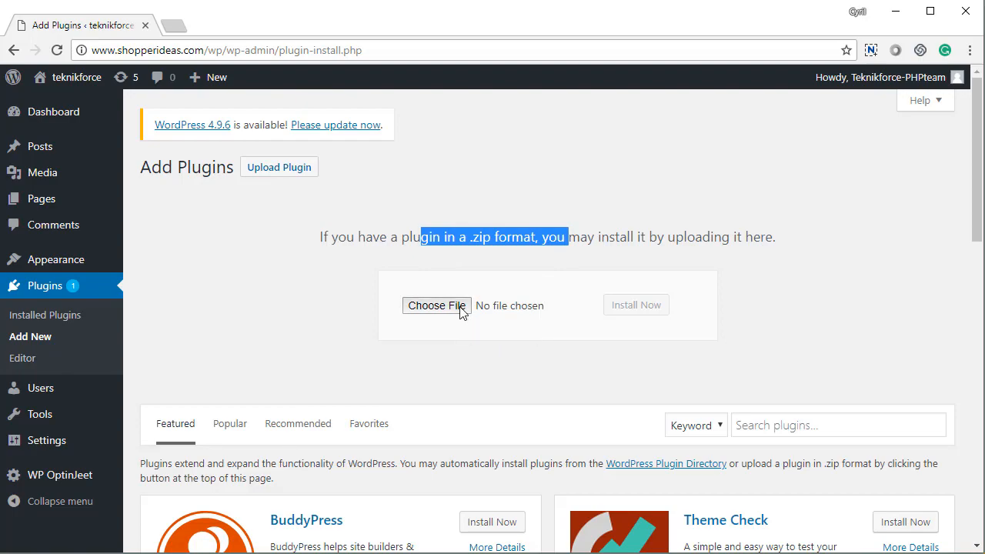
pyautogui.click(436, 306)
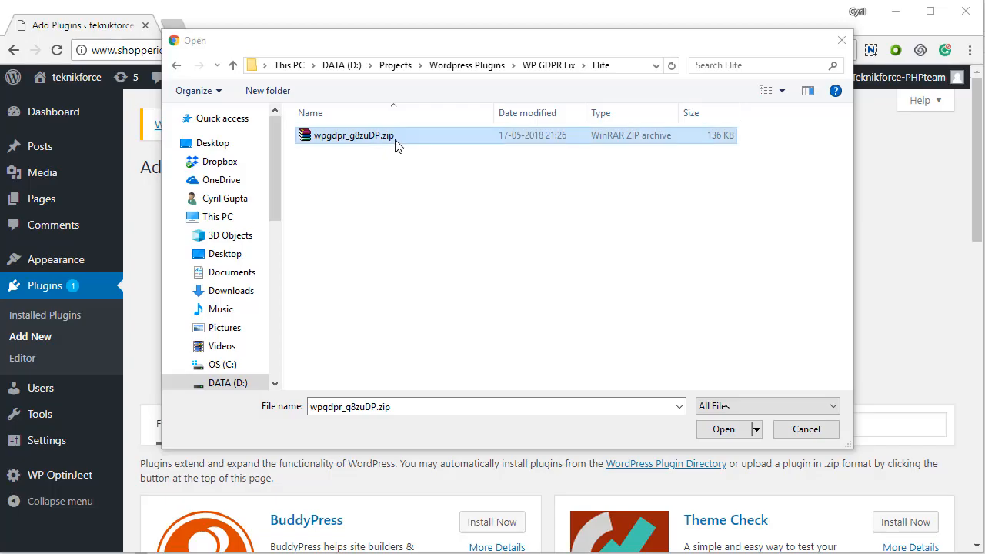
pyautogui.click(723, 429)
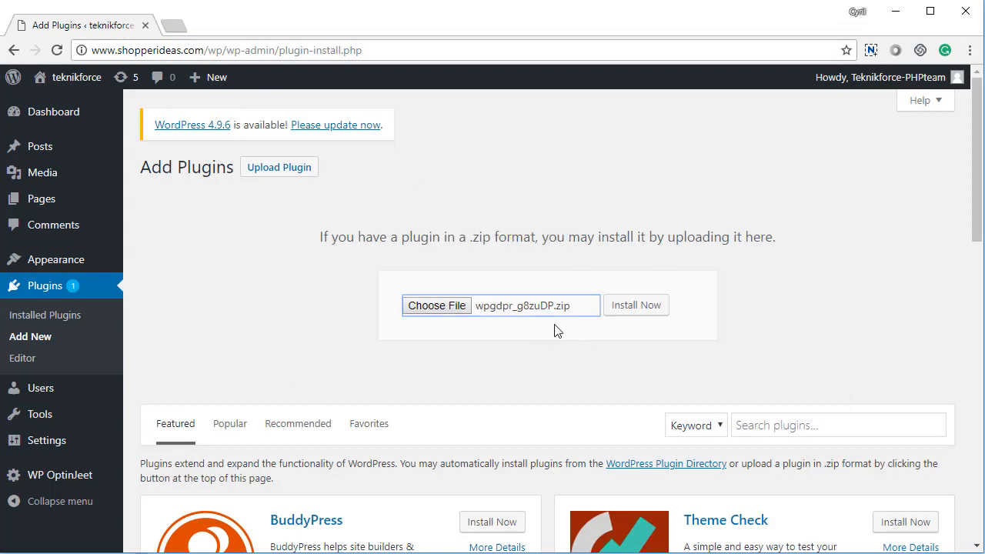
pyautogui.click(636, 304)
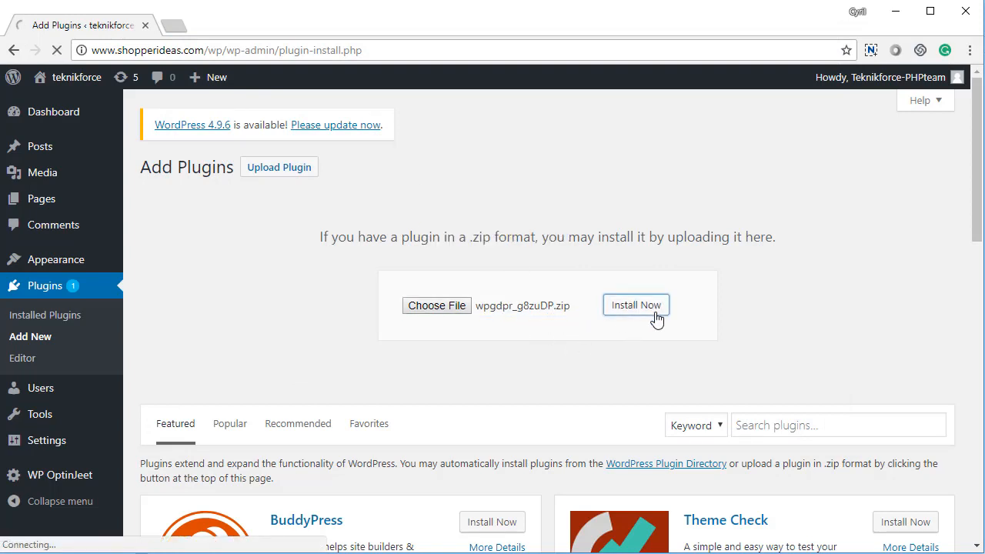
# Wait until wpgdpr_g8zuDP.zip finishes unpacking and 'Plugin installed successfully' appears
pyautogui.click(635, 305)
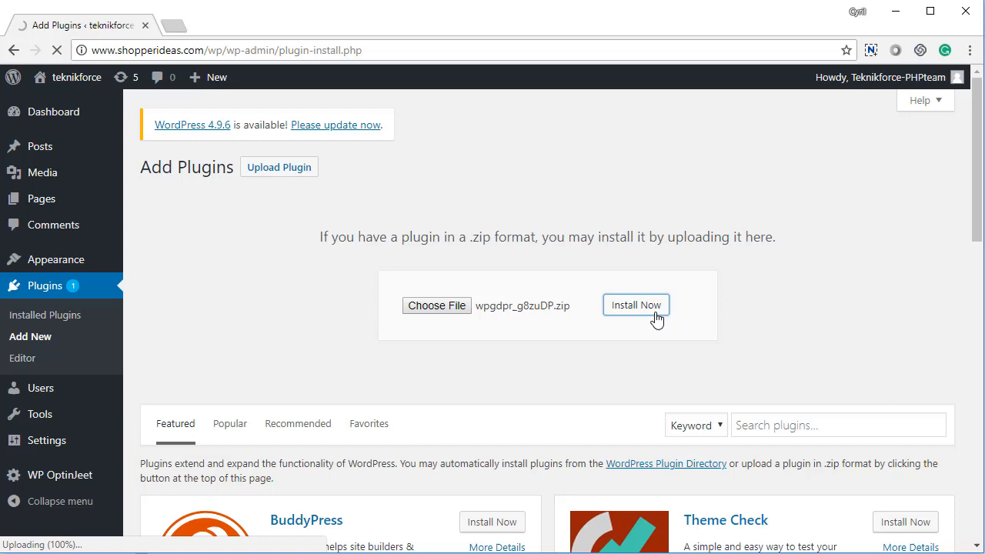
pyautogui.click(636, 305)
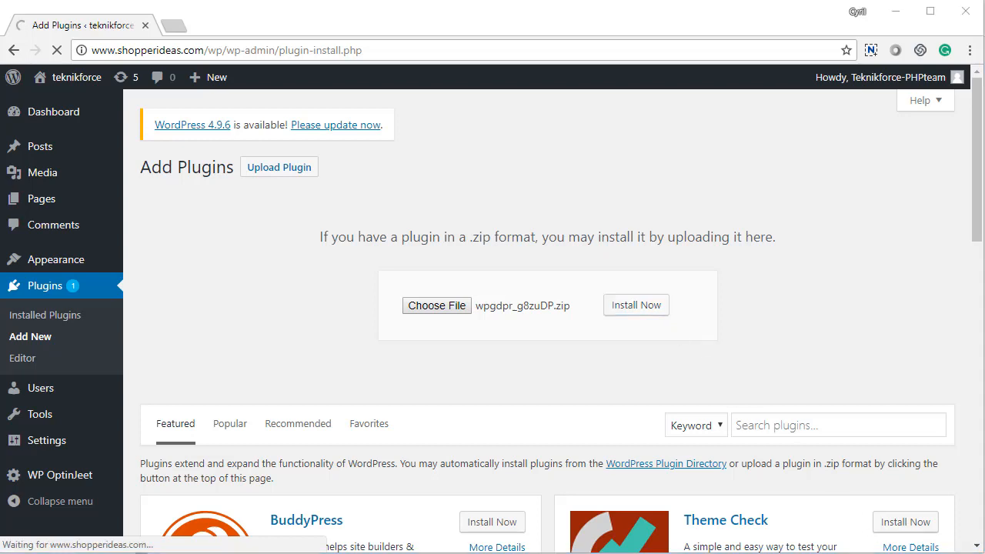
pyautogui.click(636, 305)
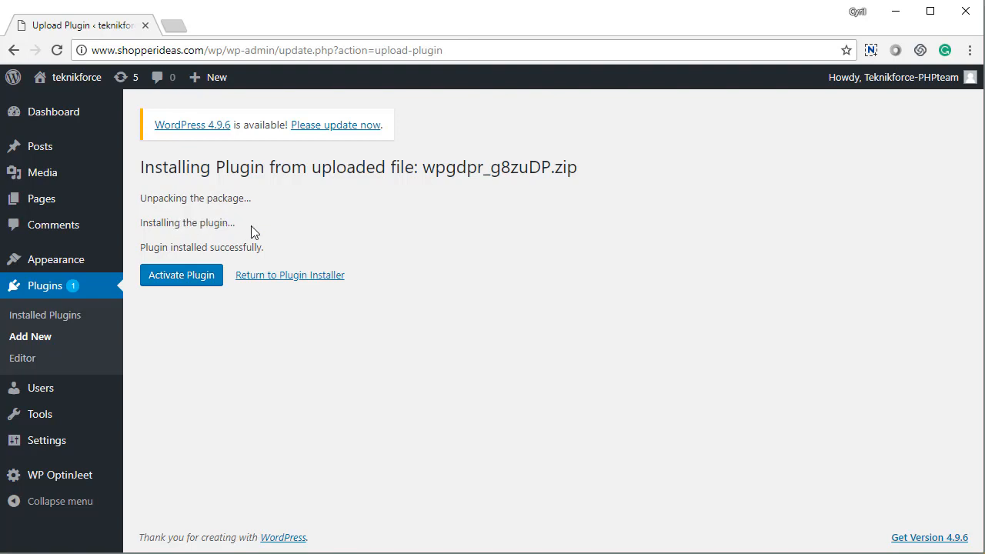
pyautogui.moveTo(250, 268)
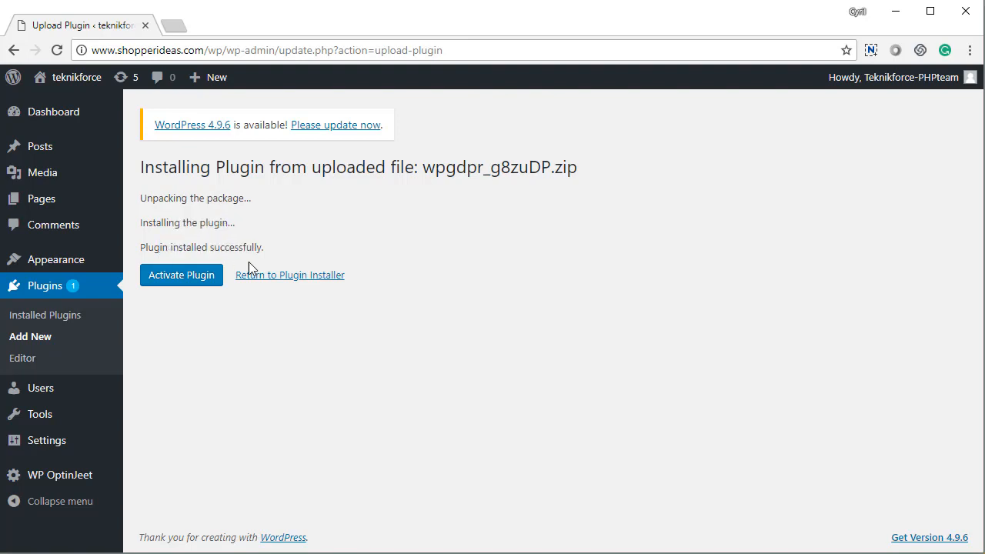
# Activate WP GDPR Fix 1.6 and confirm it shows Deactivate in the Plugins list
pyautogui.click(181, 274)
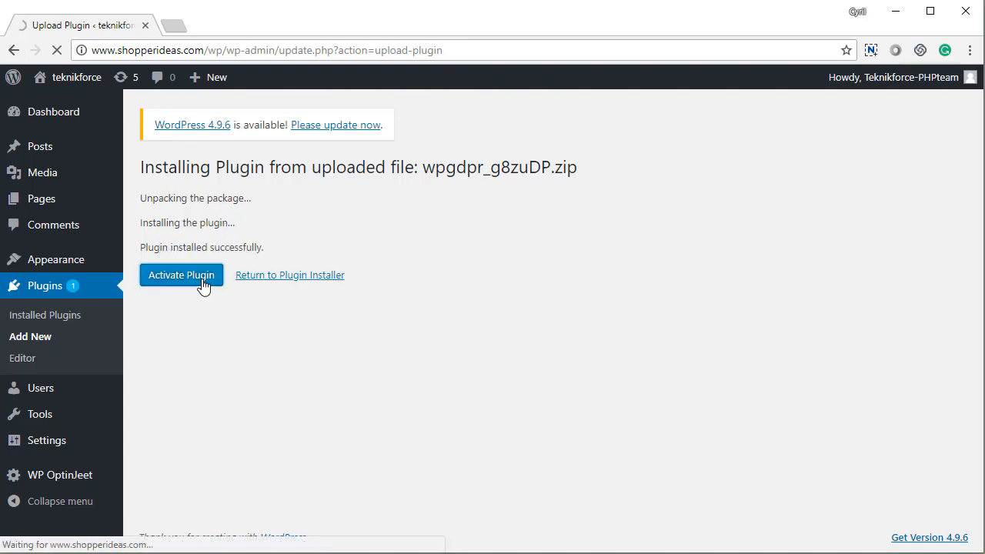
pyautogui.click(181, 274)
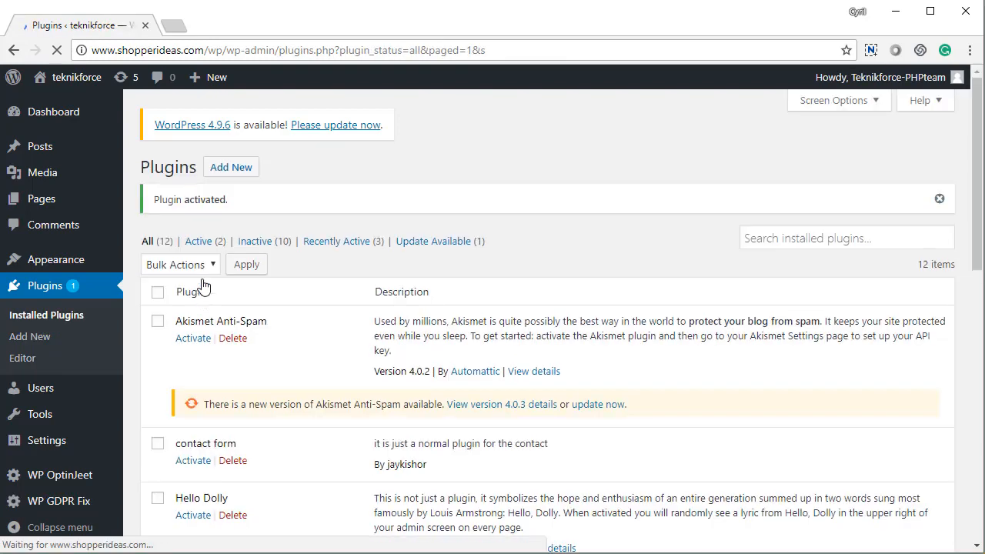
pyautogui.scroll(-3)
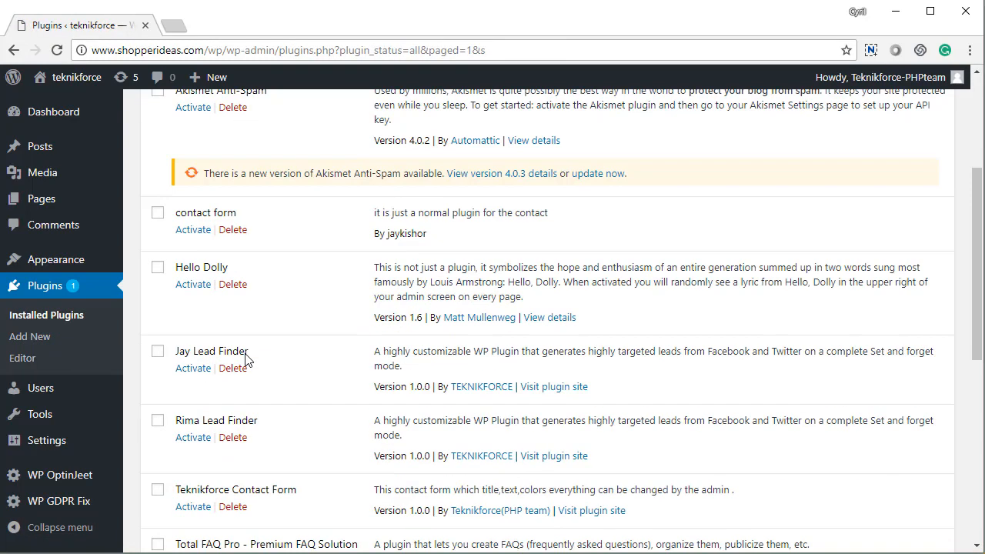
pyautogui.scroll(-3)
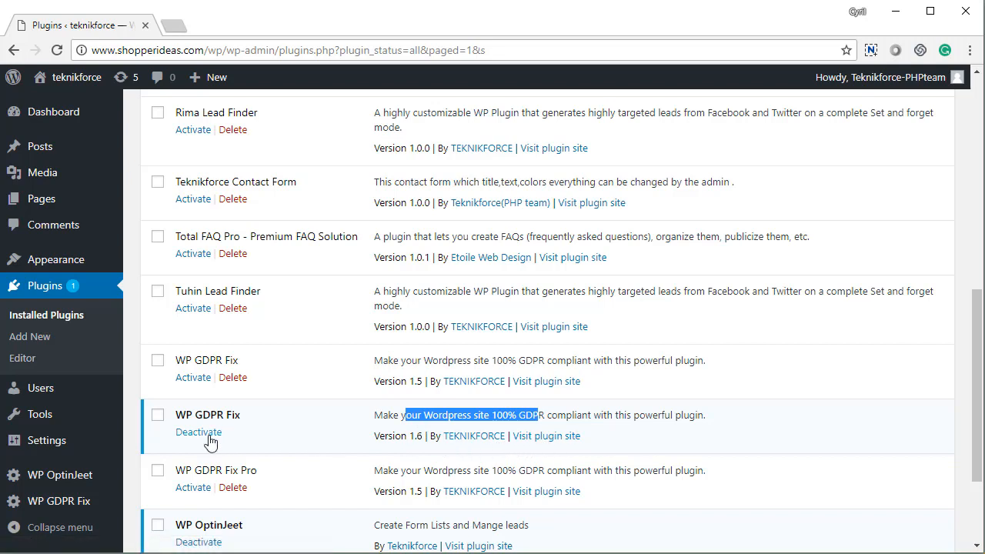
pyautogui.moveTo(459, 448)
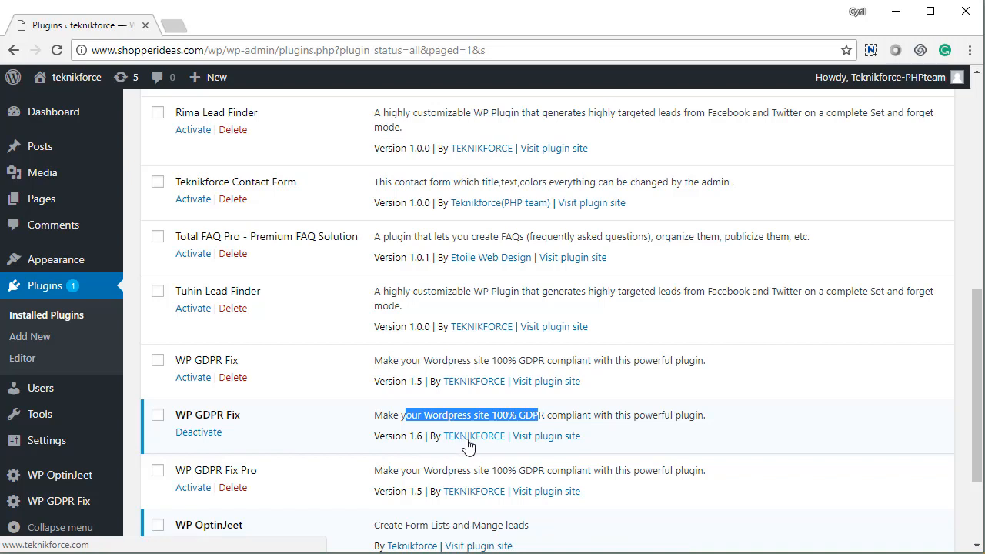
pyautogui.moveTo(501, 441)
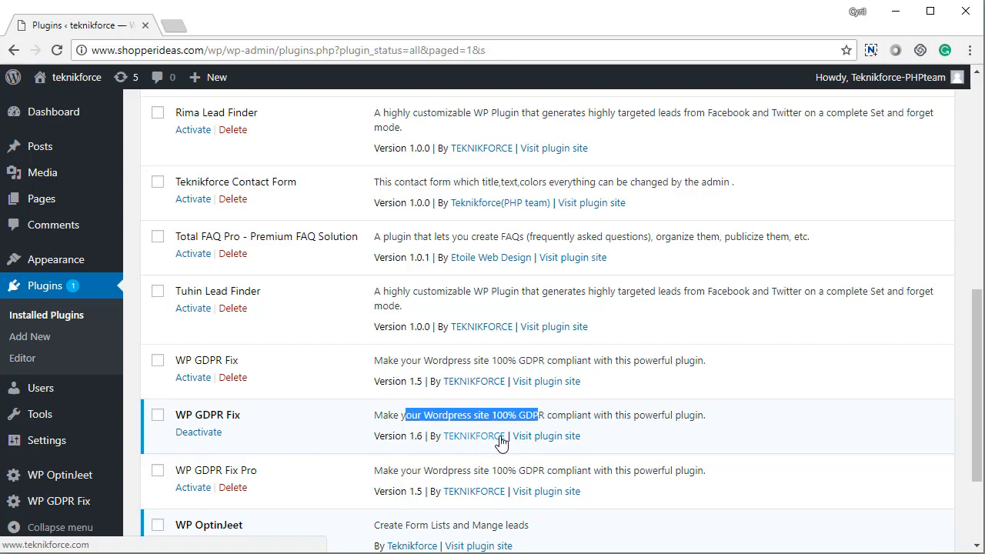
pyautogui.scroll(3)
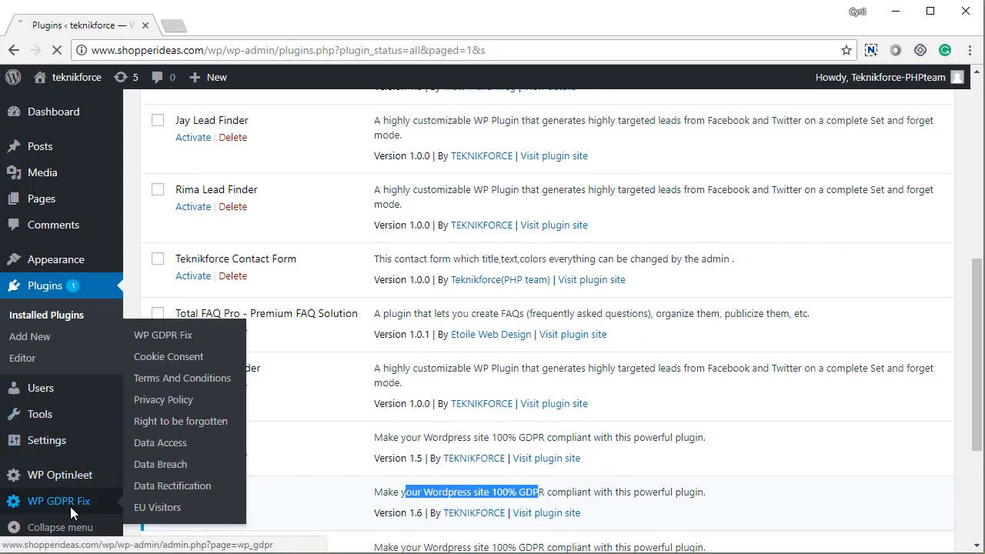
# Open WP GDPR Fix's Compliance tab and review its 0-of-7 requirements report
pyautogui.click(58, 501)
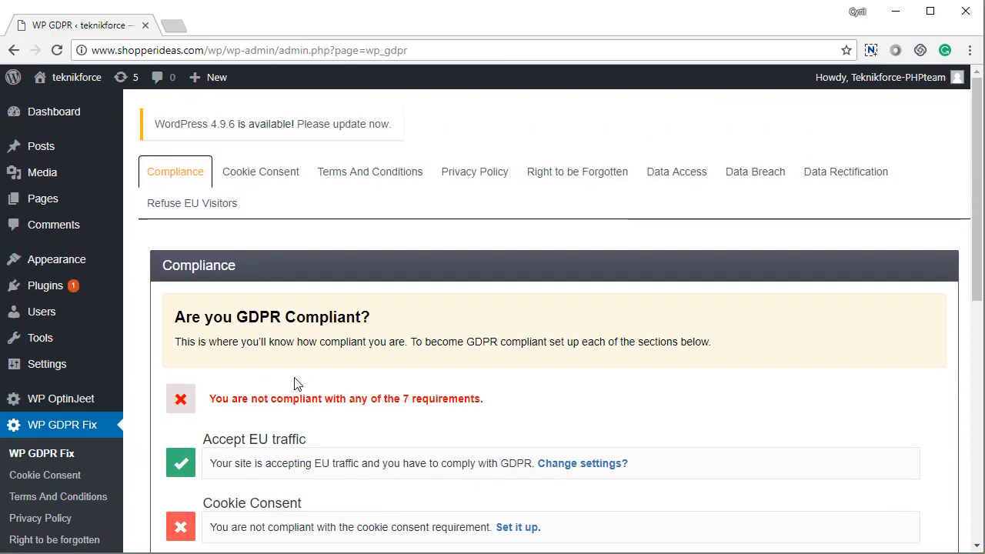
pyautogui.scroll(-3)
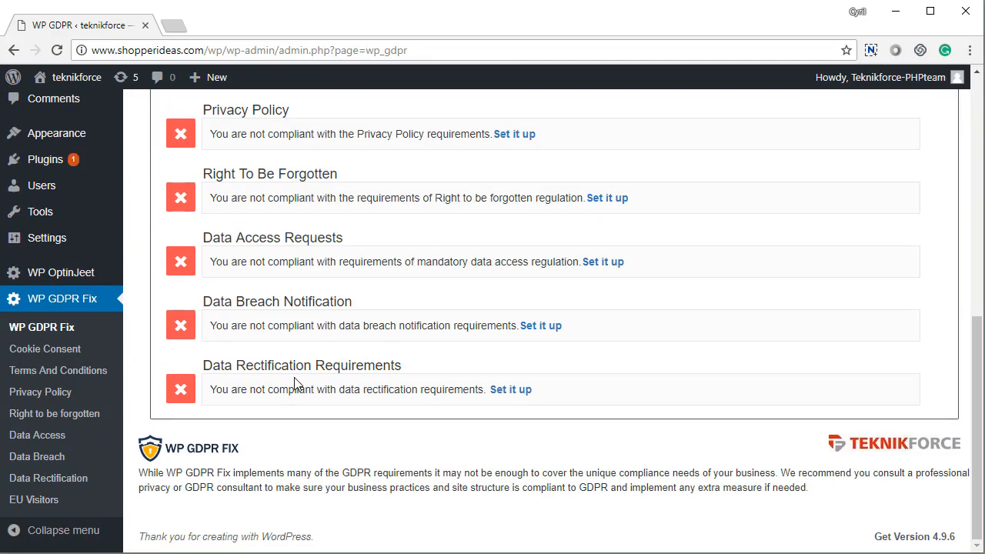
pyautogui.scroll(3)
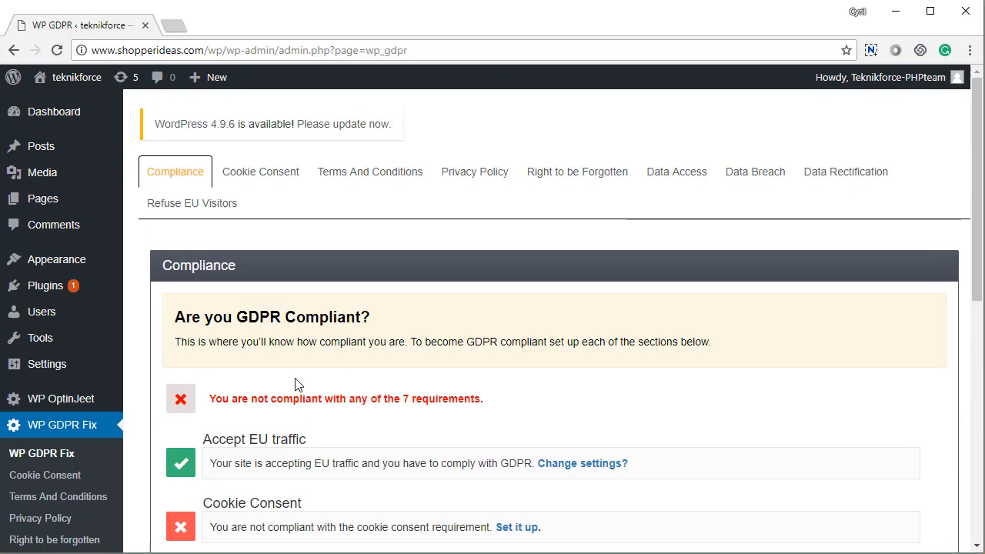